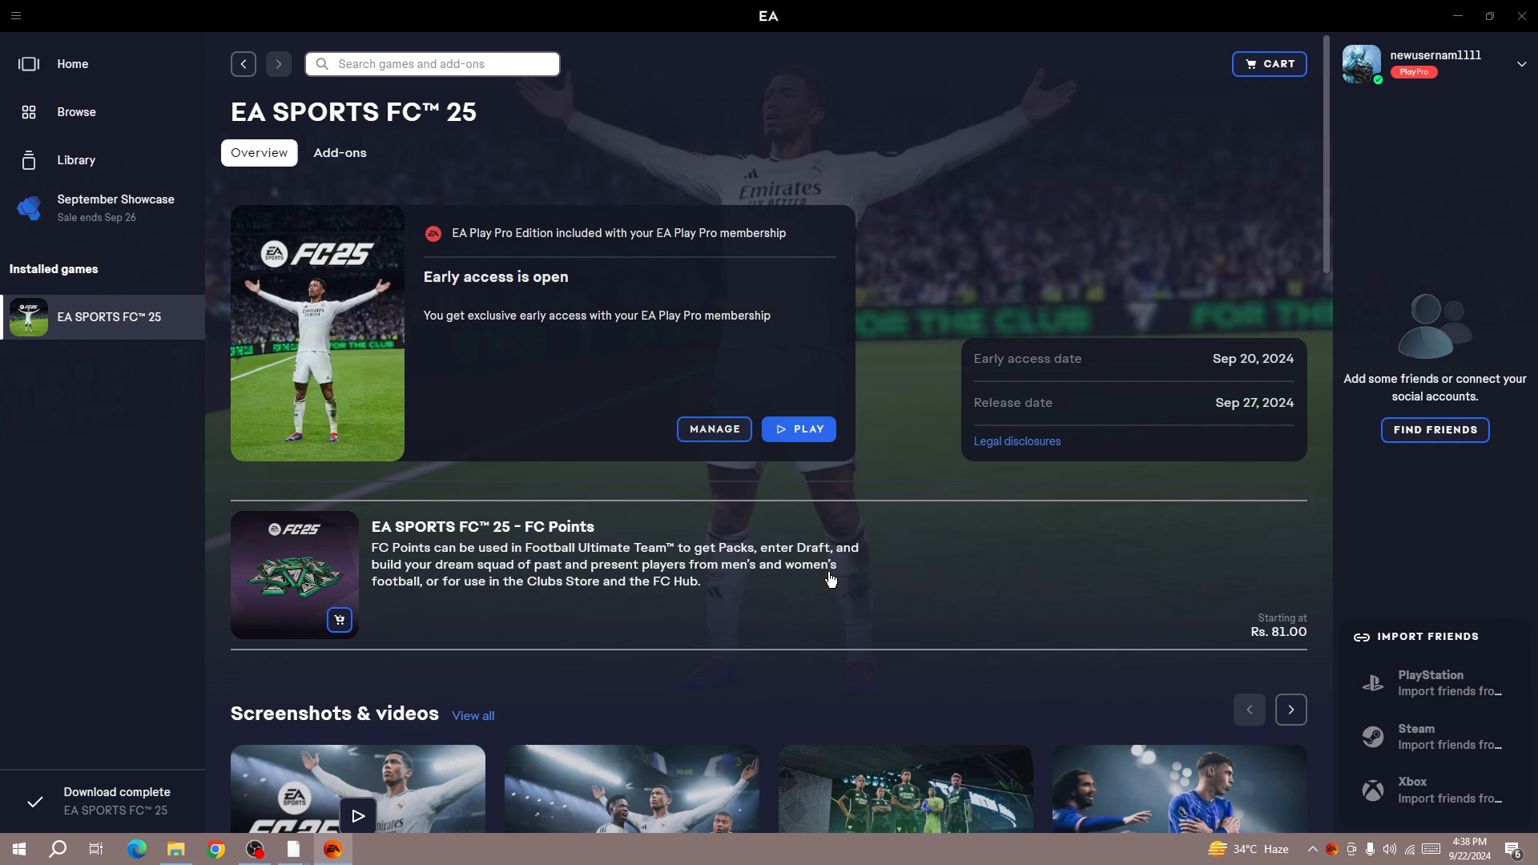
{"action": "mouse_move", "coordinate": [828, 578]}
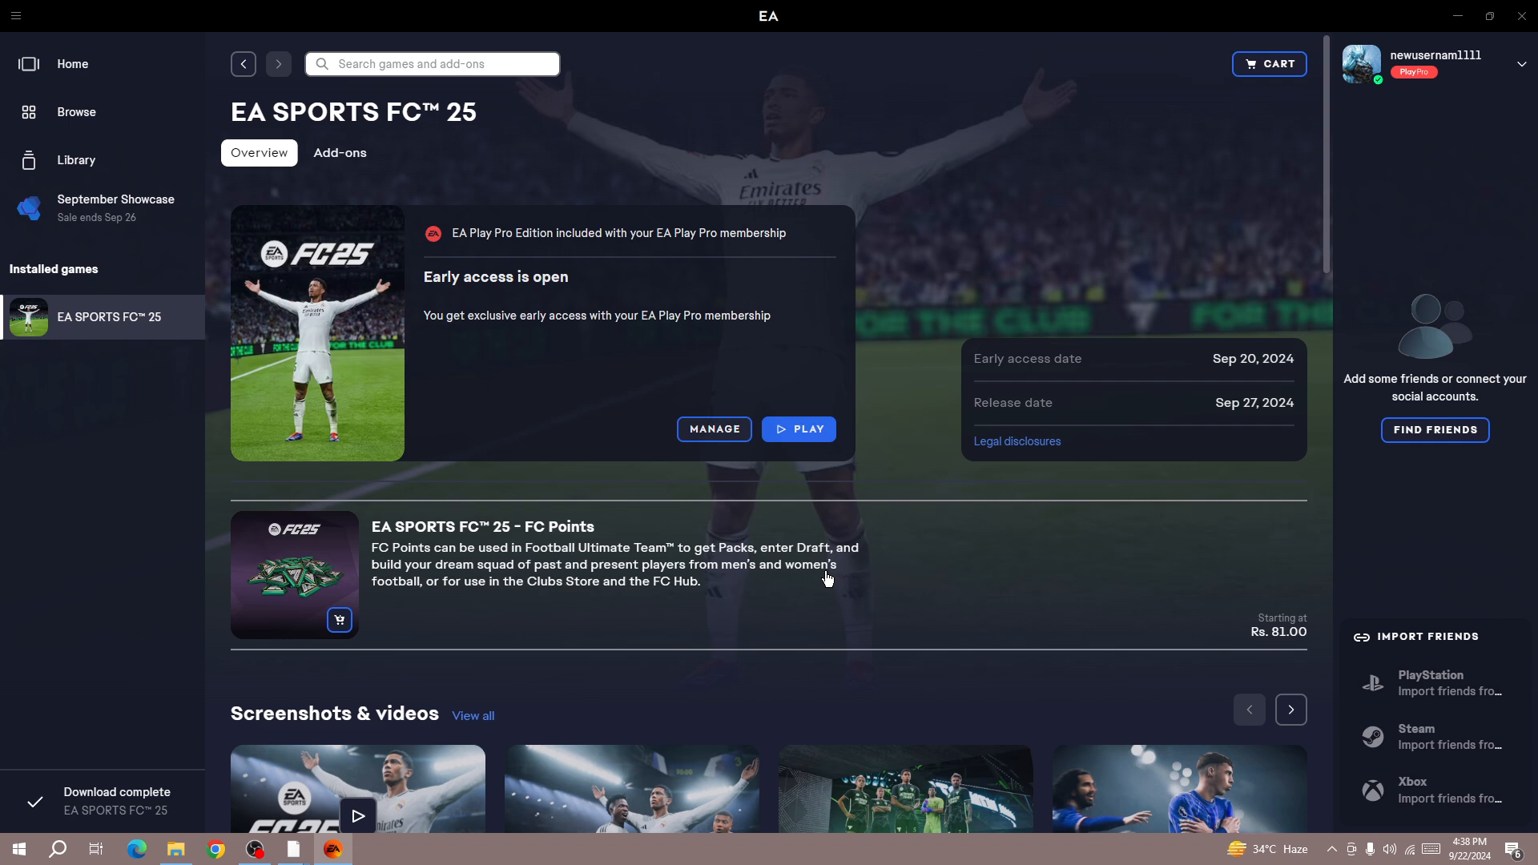
{"action": "mouse_move", "coordinate": [825, 575]}
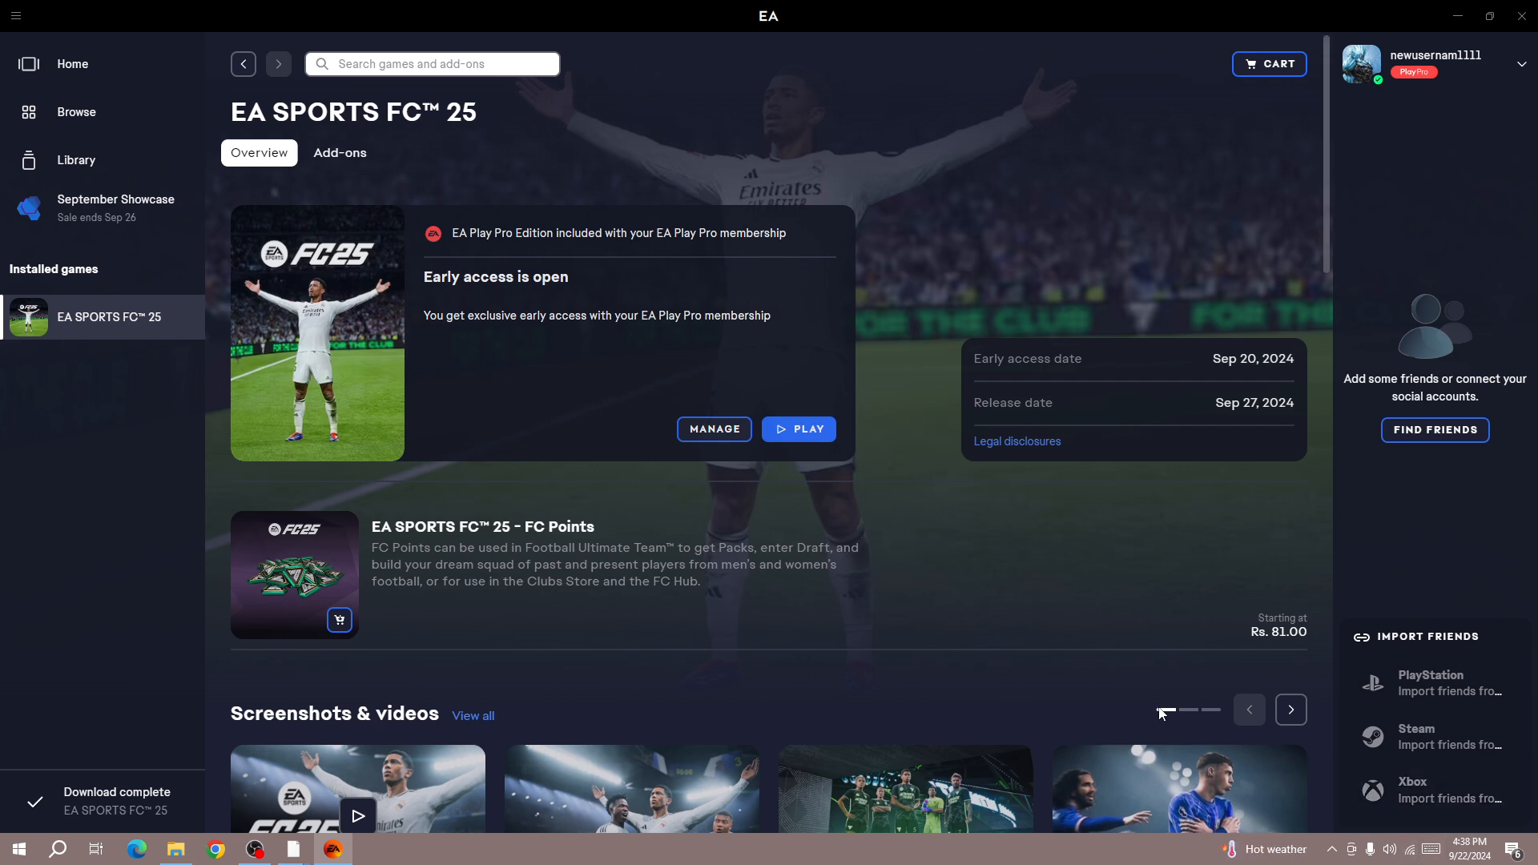
{"action": "mouse_move", "coordinate": [819, 406]}
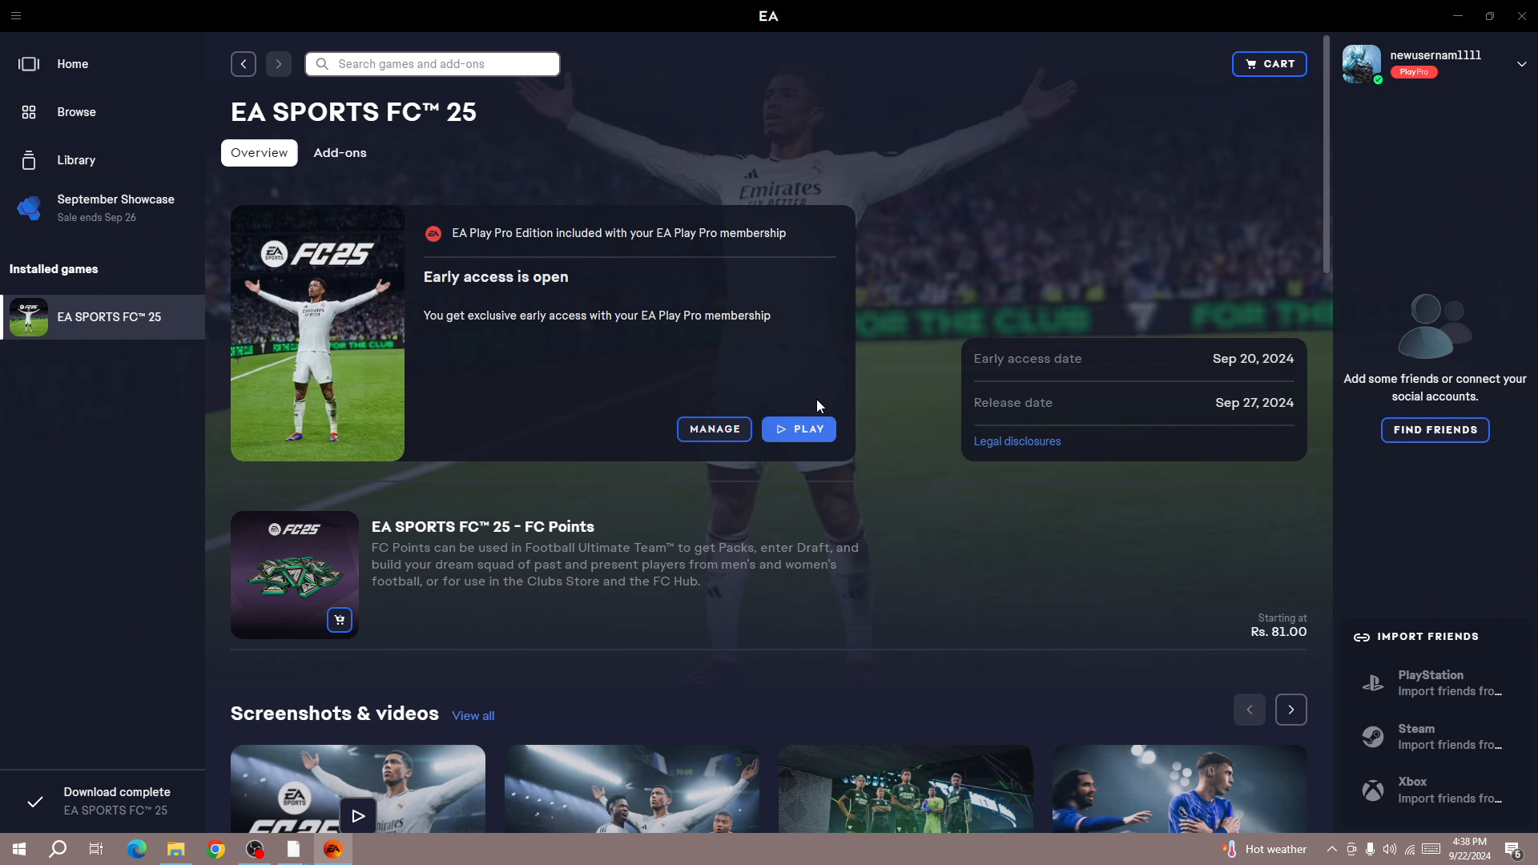
{"action": "mouse_move", "coordinate": [798, 429]}
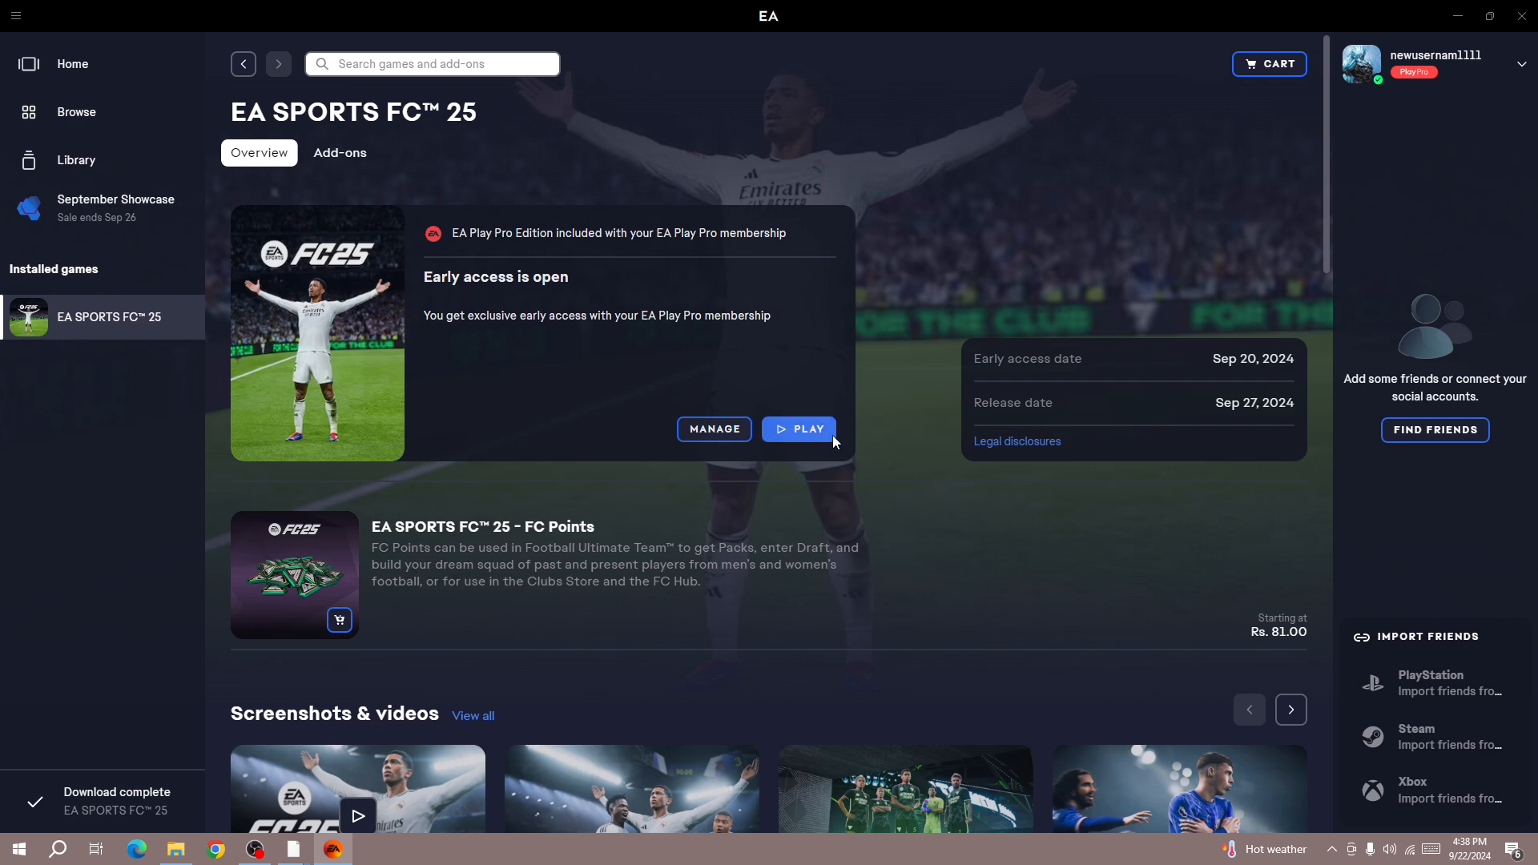
{"action": "mouse_move", "coordinate": [809, 439]}
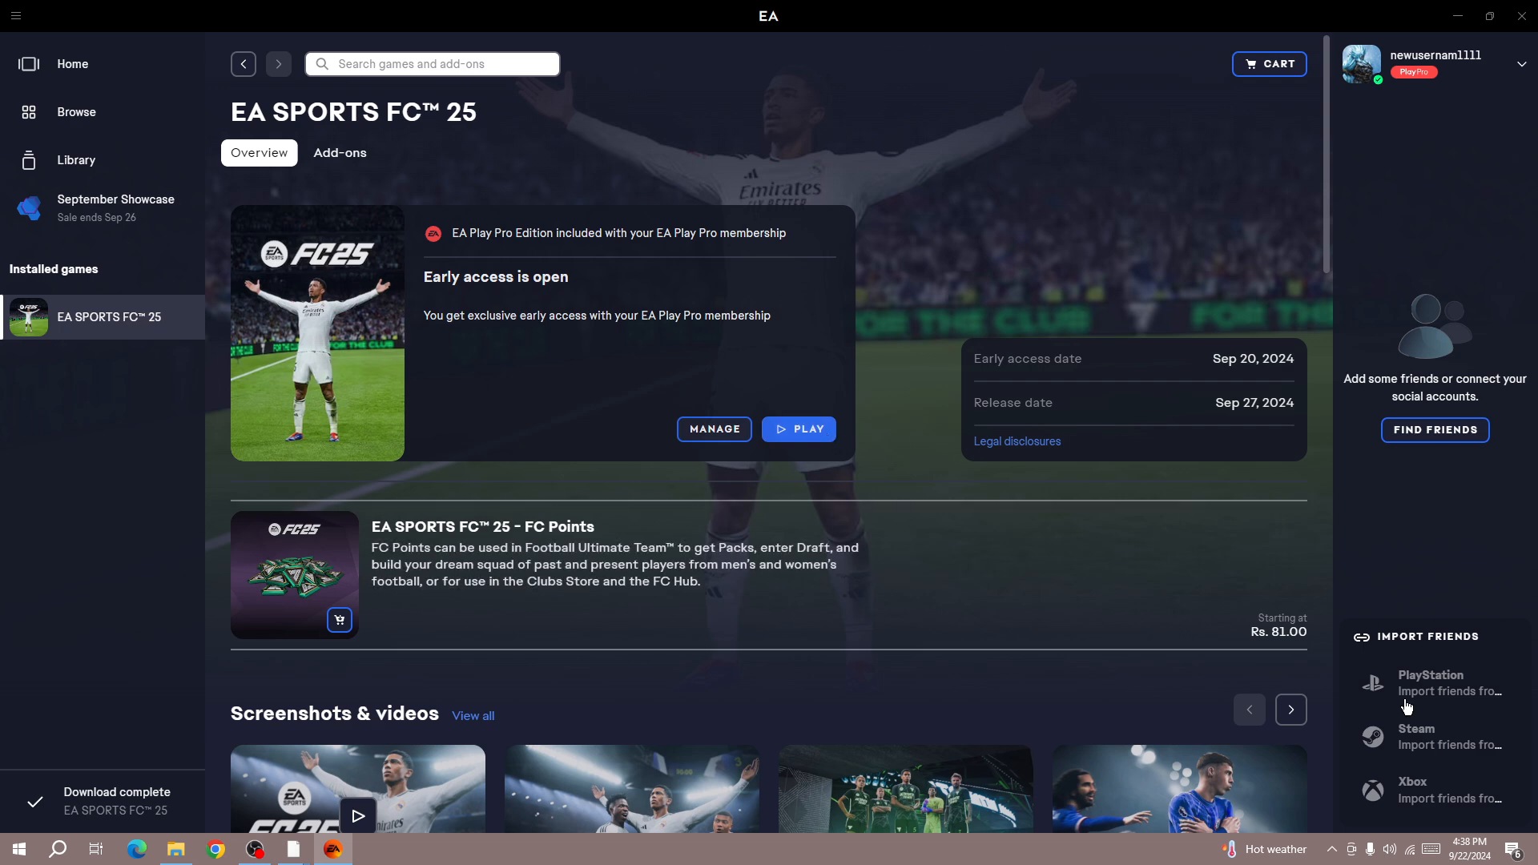
{"action": "mouse_move", "coordinate": [1401, 828]}
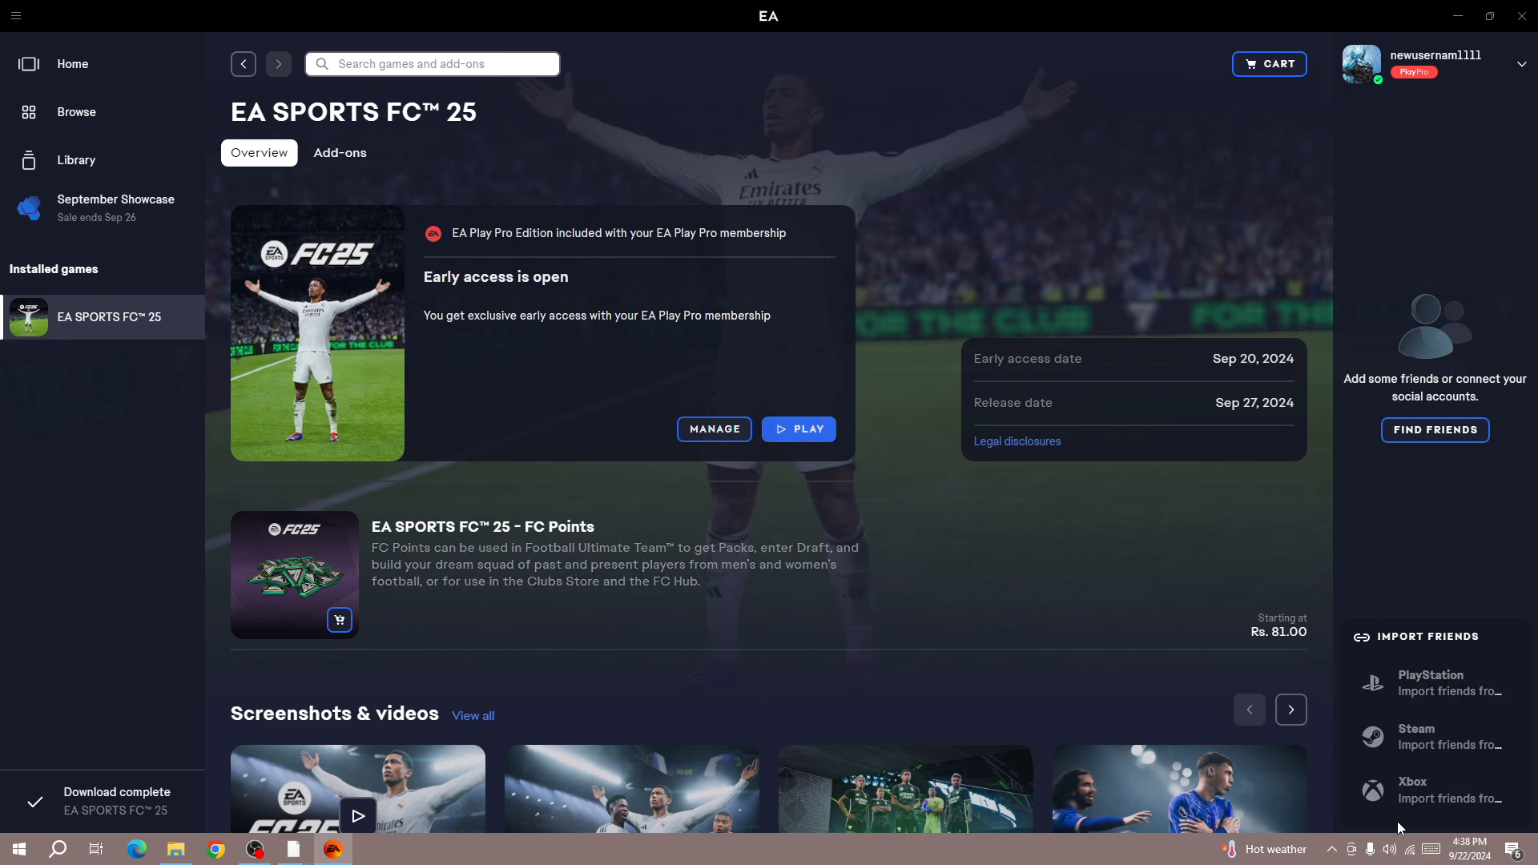
{"action": "mouse_move", "coordinate": [1225, 646]}
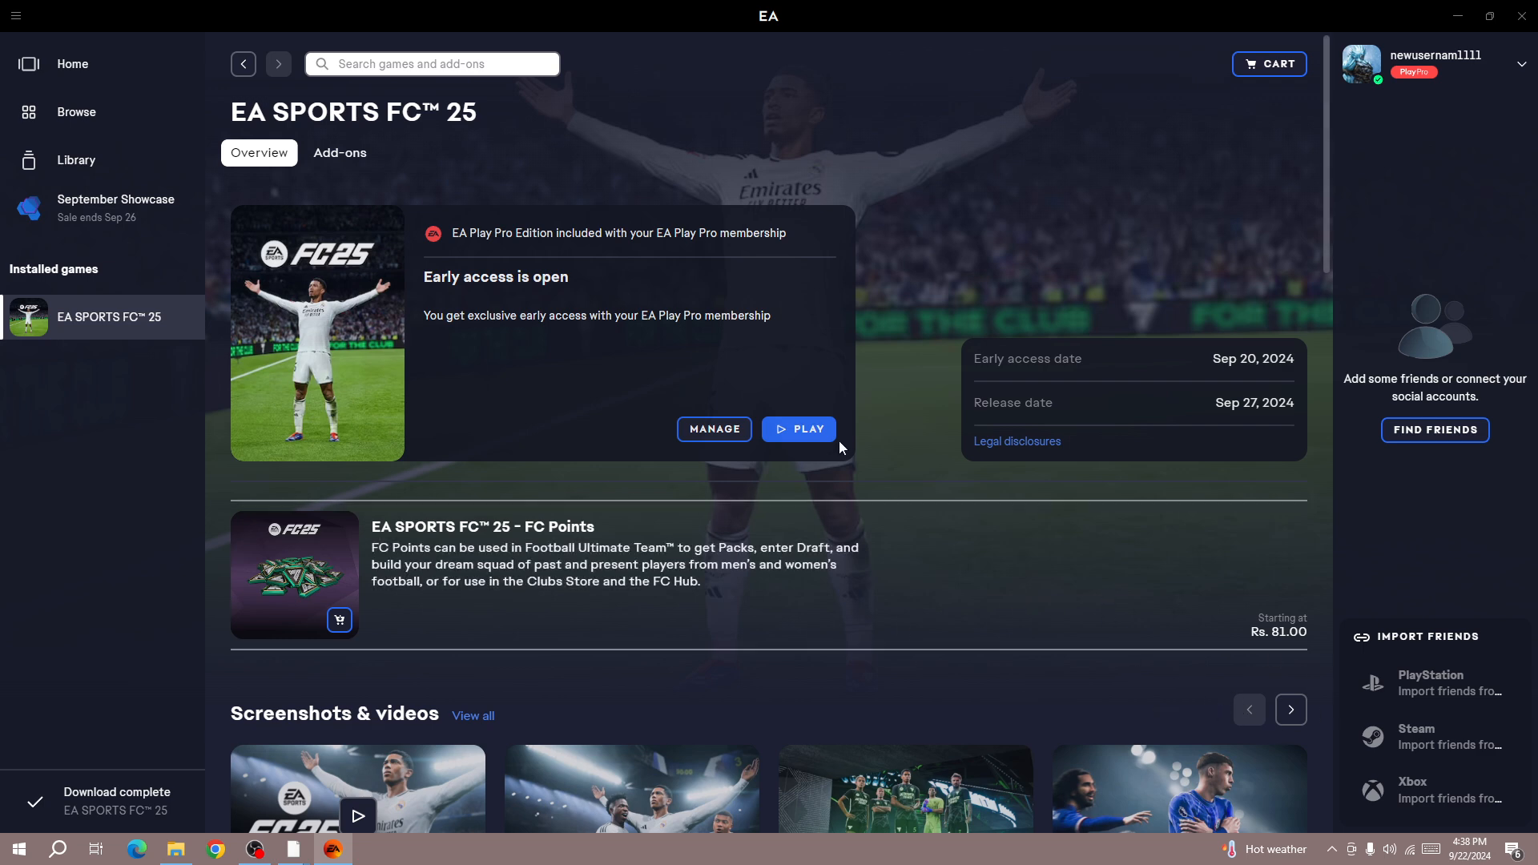
{"action": "mouse_move", "coordinate": [603, 508]}
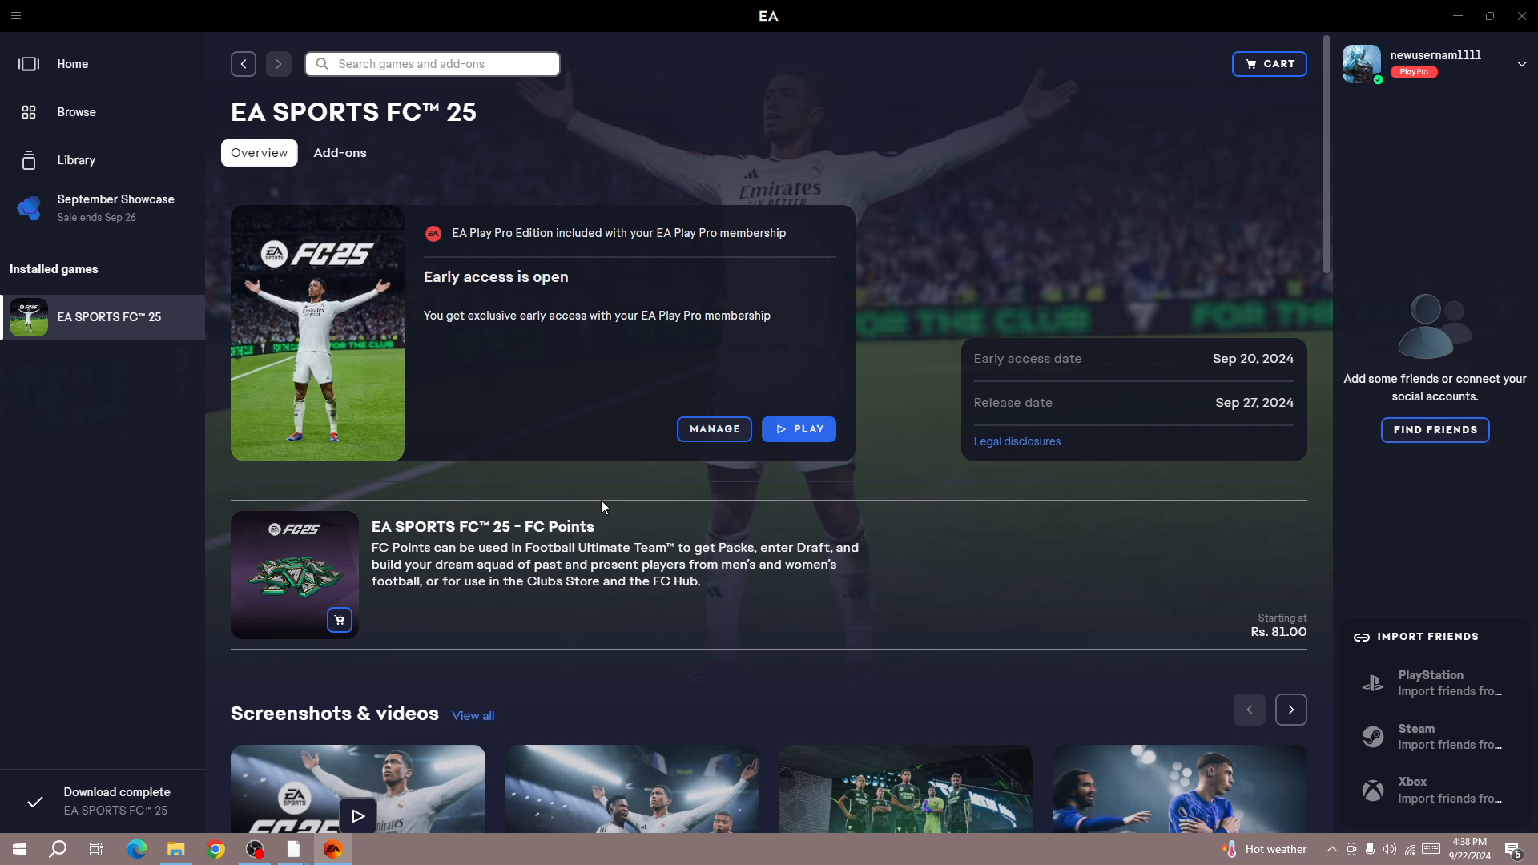
{"action": "mouse_move", "coordinate": [516, 402]}
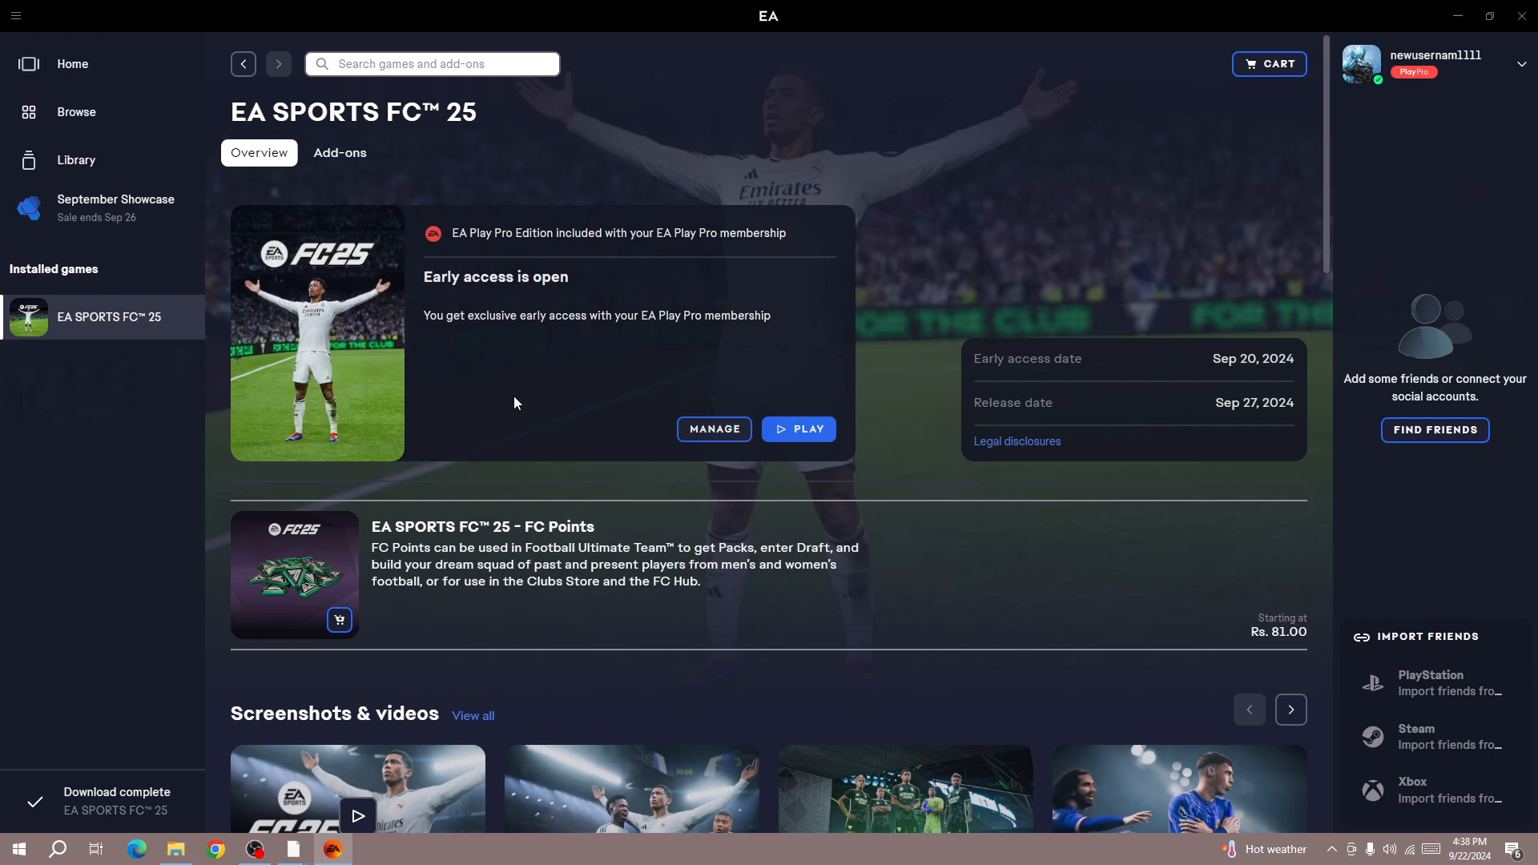
- Switch from the EA SPORTS FC 25 game page to the OBS Studio recording window
{"action": "left_click", "coordinate": [254, 849]}
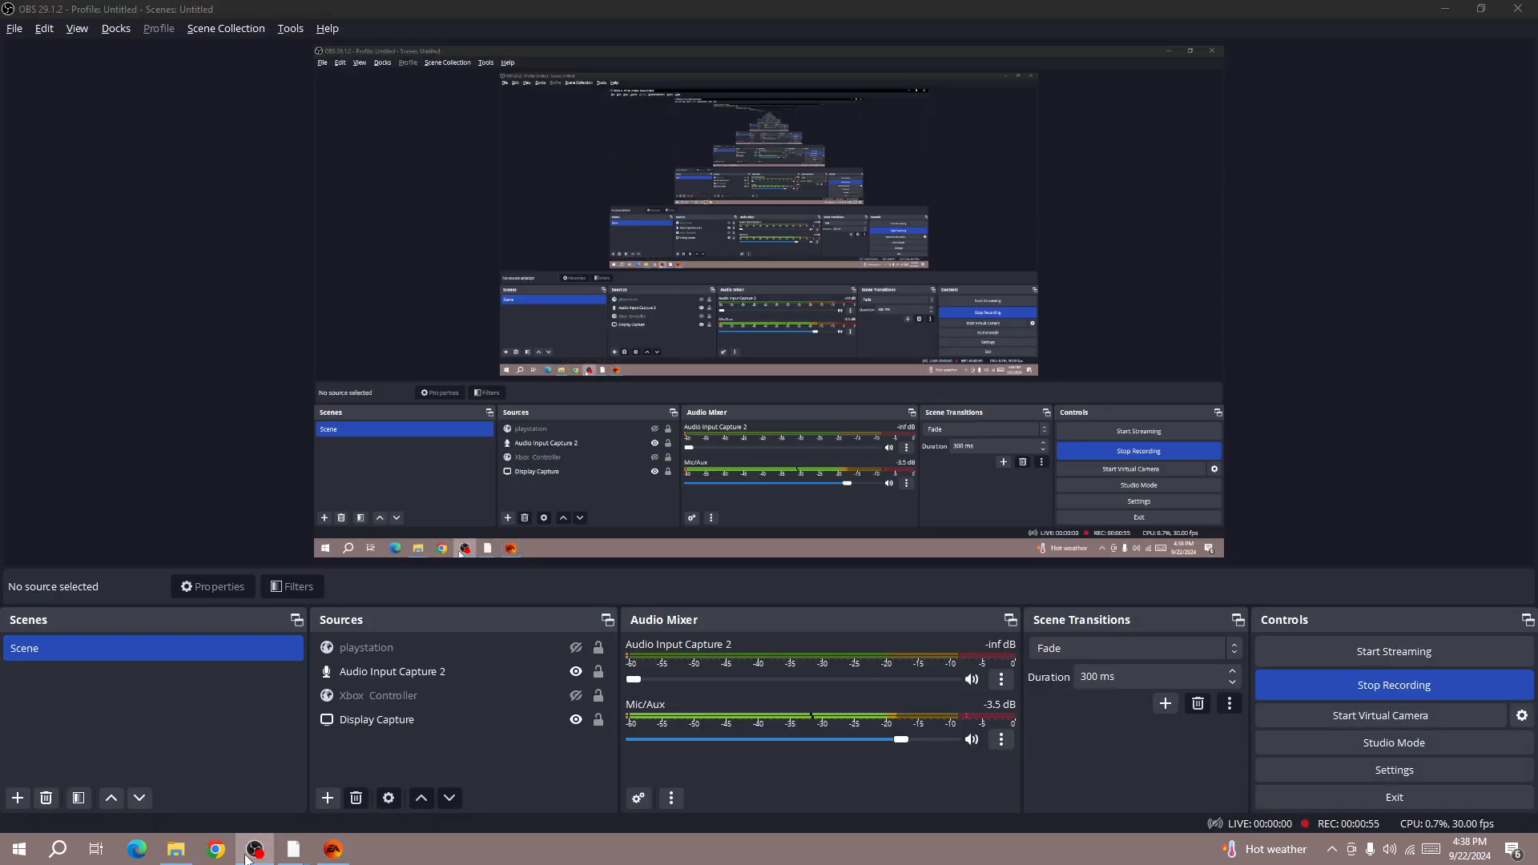
- Switch from OBS Studio to the Steam store front page
{"action": "left_click", "coordinate": [255, 850]}
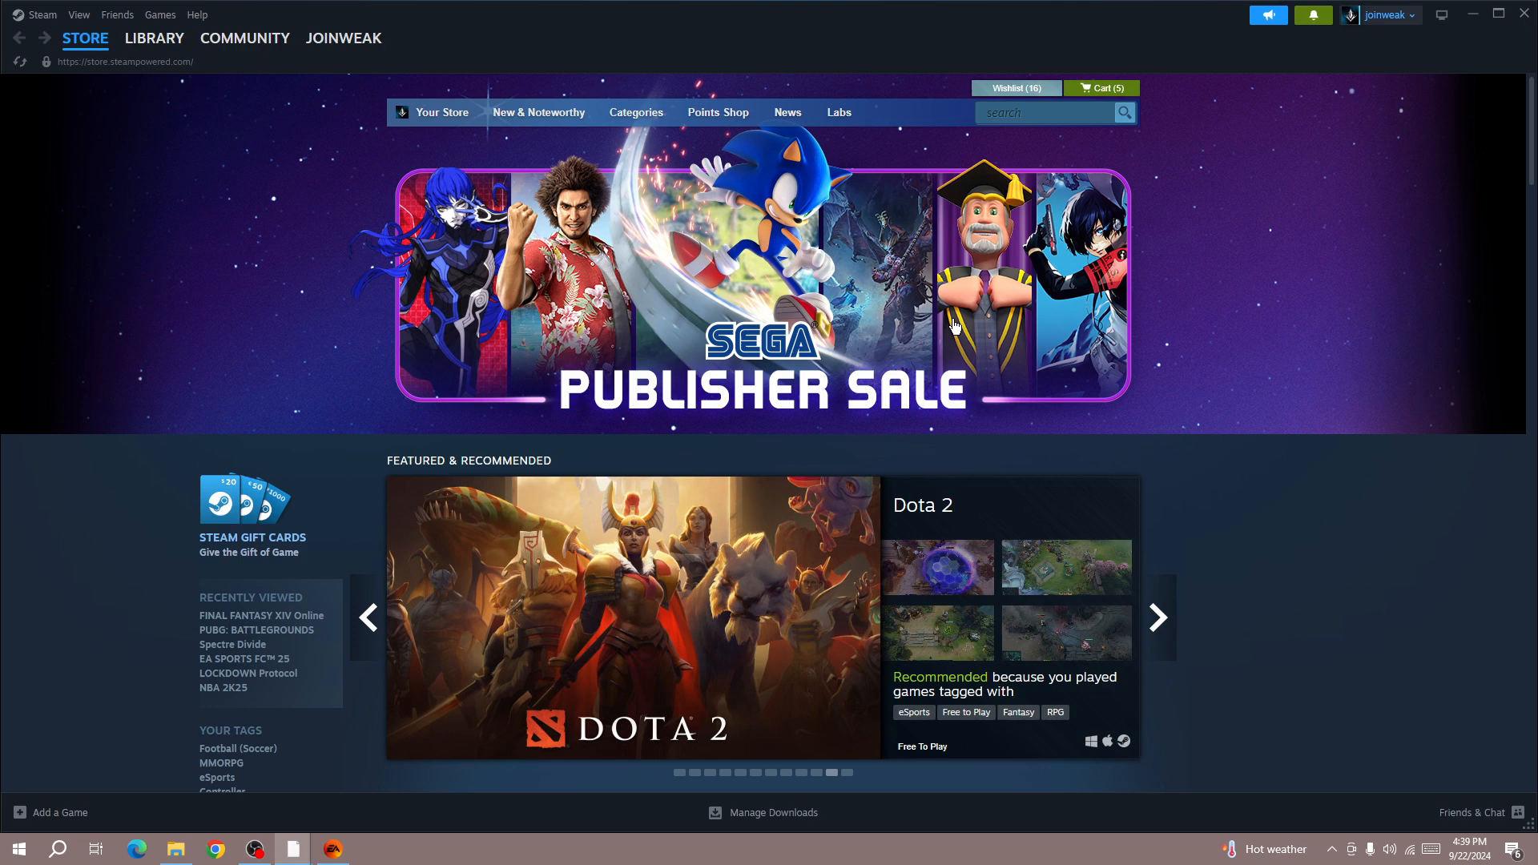
{"action": "mouse_move", "coordinate": [1208, 327]}
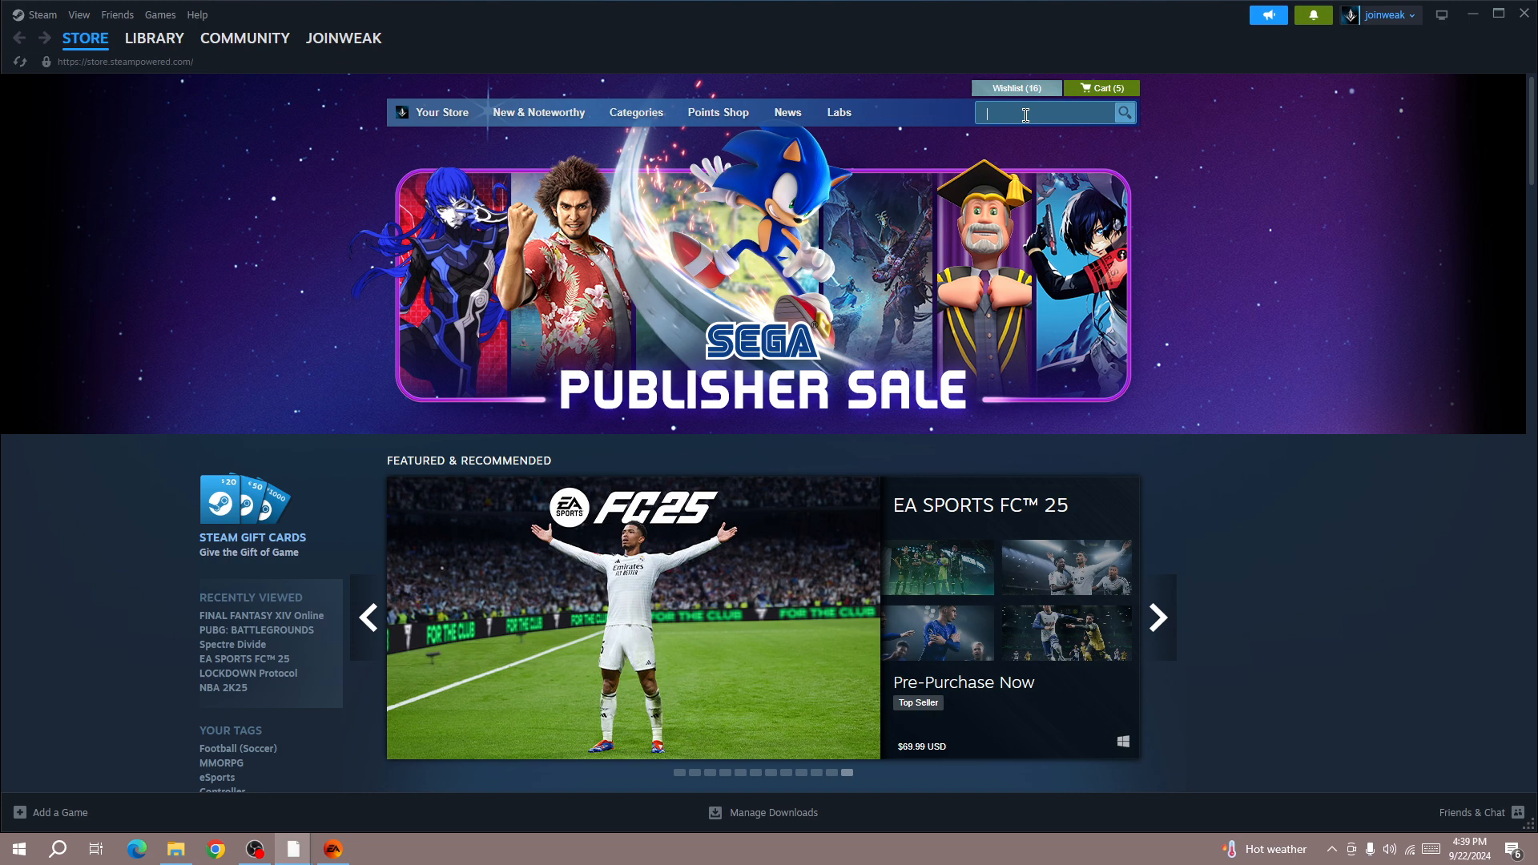
- Search the Steam store for "fc 25" to list the matching games
{"action": "type", "text": "fc 25"}
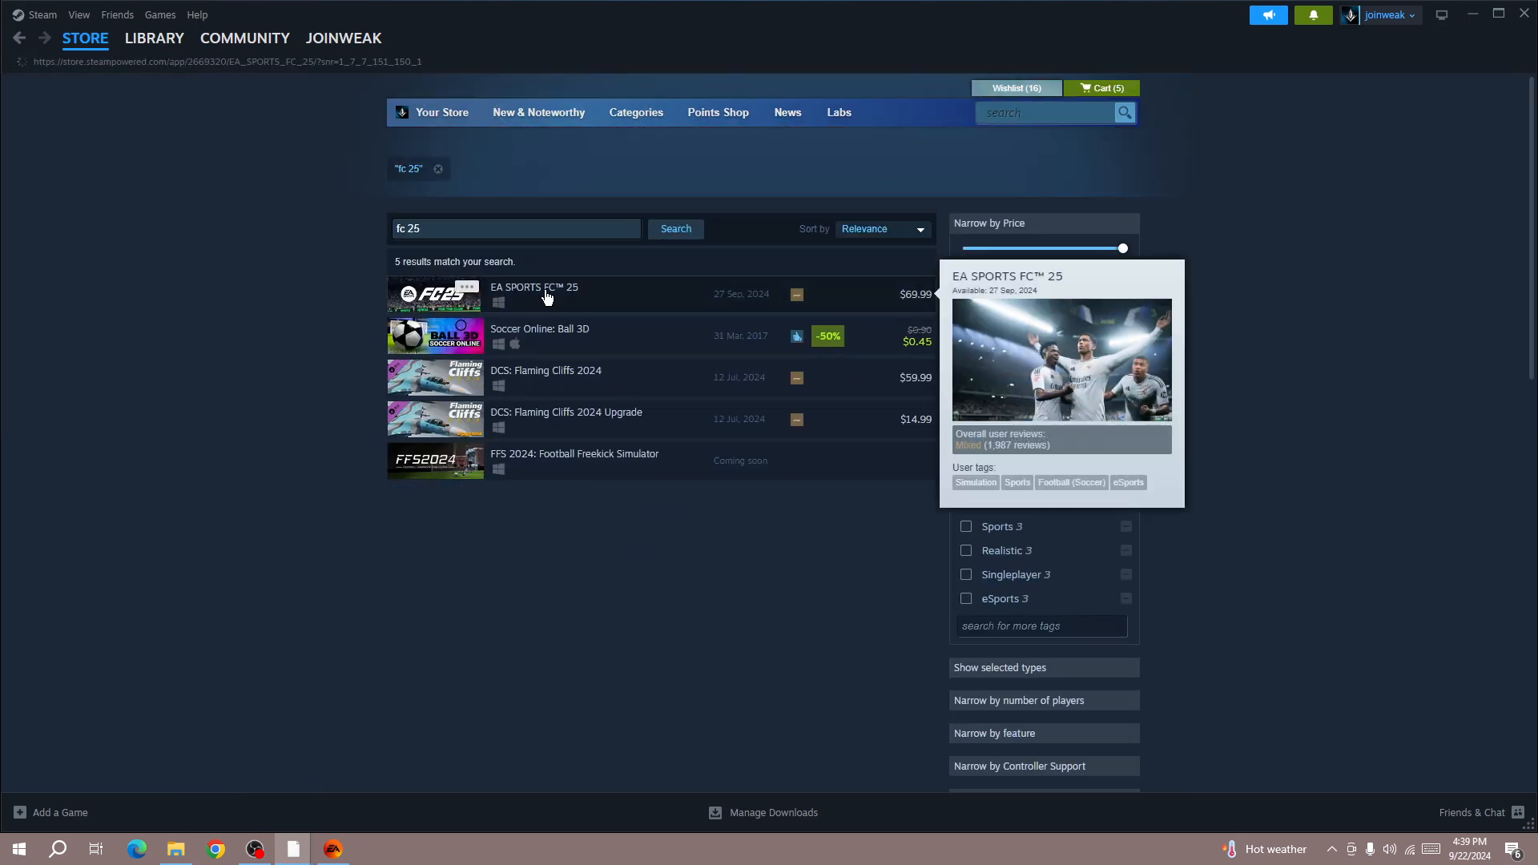
- Go from the EA SPORTS FC 25 store page to the EA Play subscription offer via 'Join now'
{"action": "left_click", "coordinate": [533, 294]}
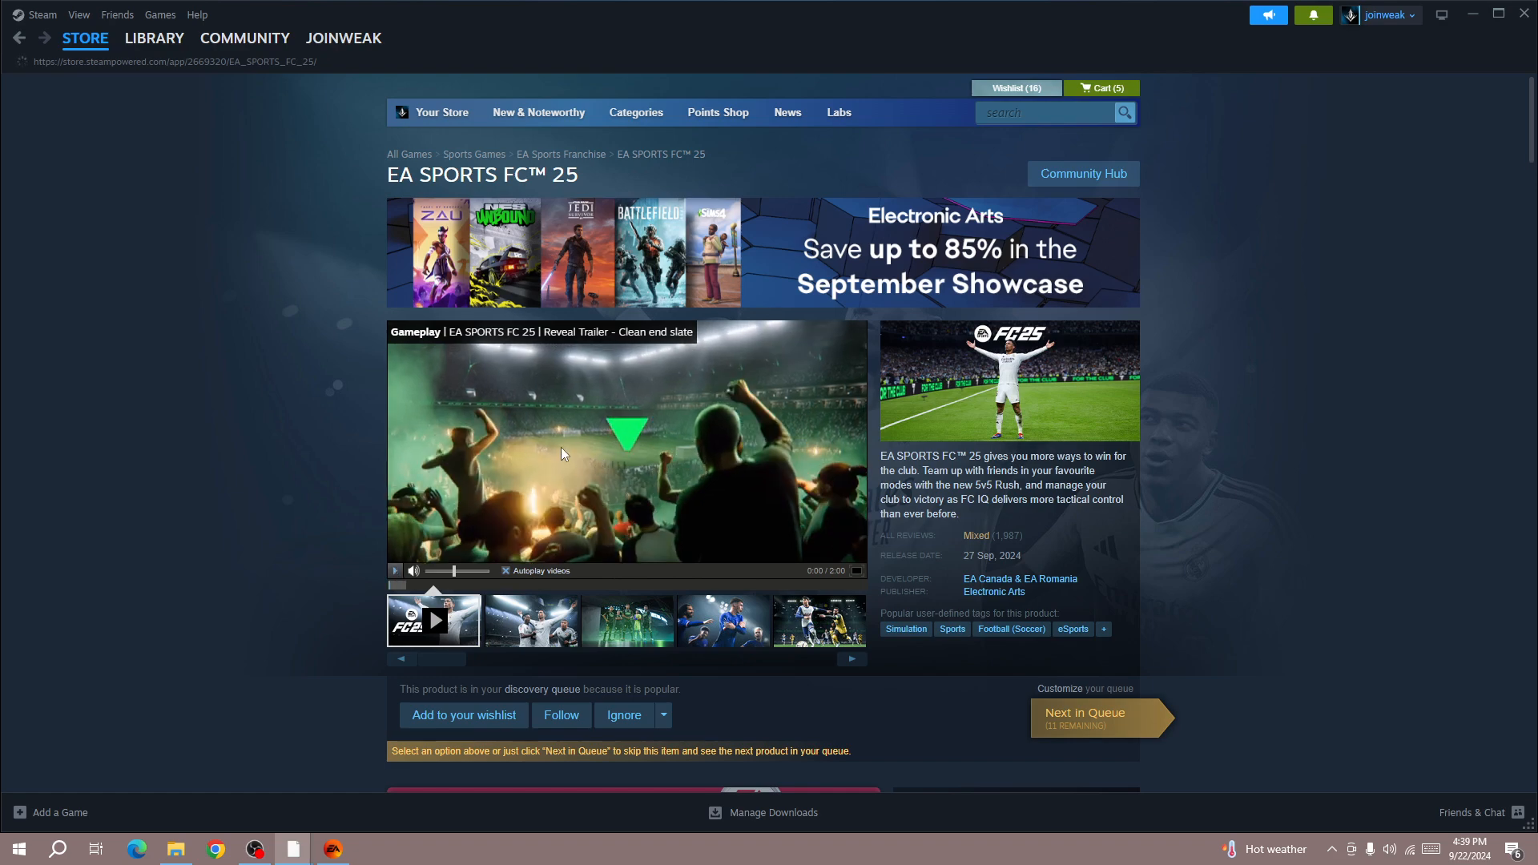
{"action": "scroll", "scroll_direction": "down", "scroll_amount": 3}
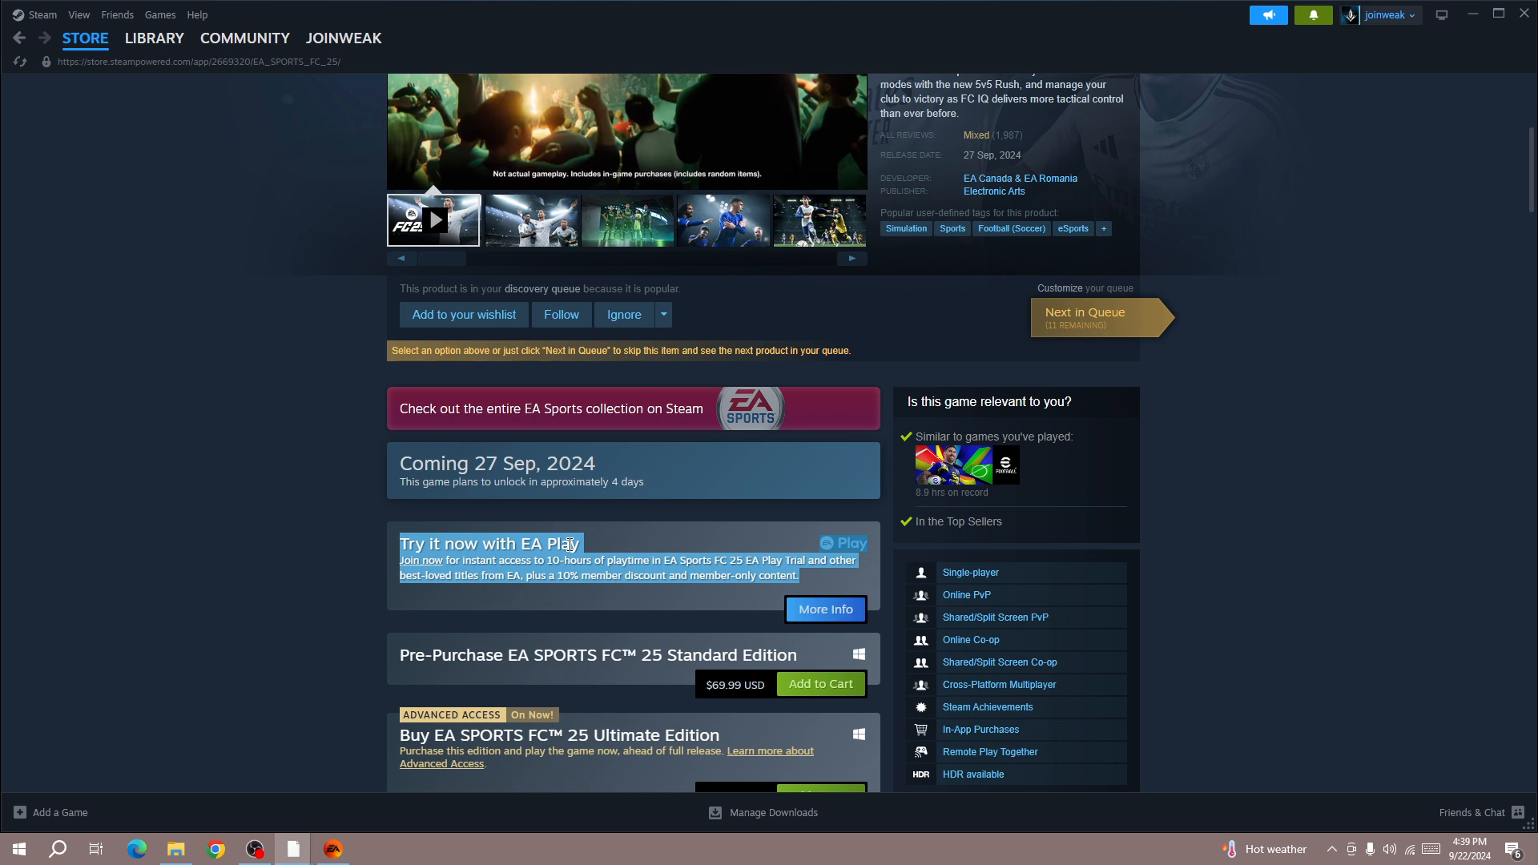
{"action": "mouse_move", "coordinate": [391, 586]}
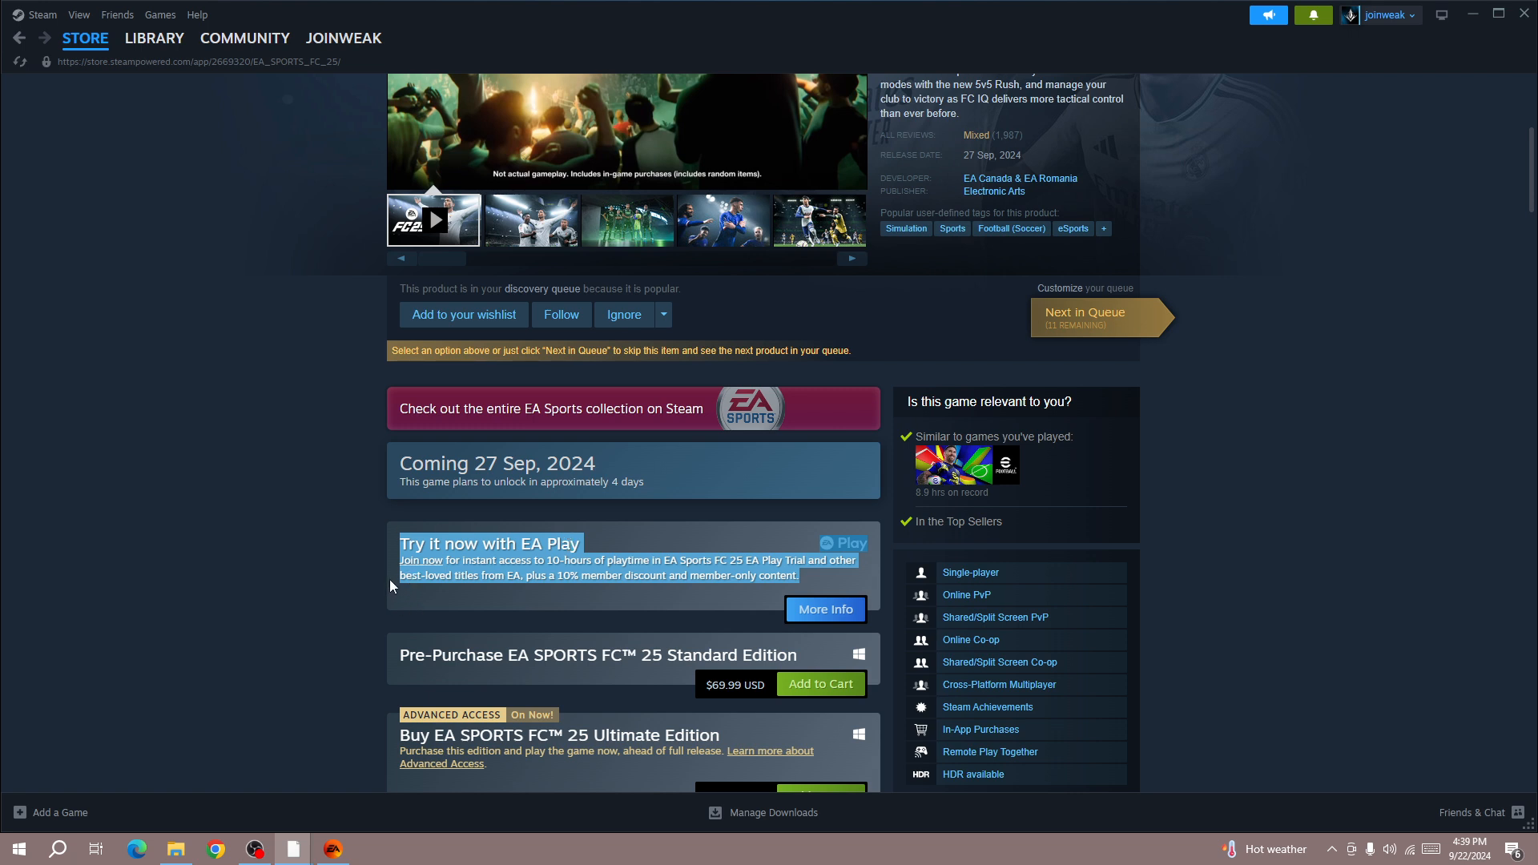
{"action": "left_click", "coordinate": [419, 561]}
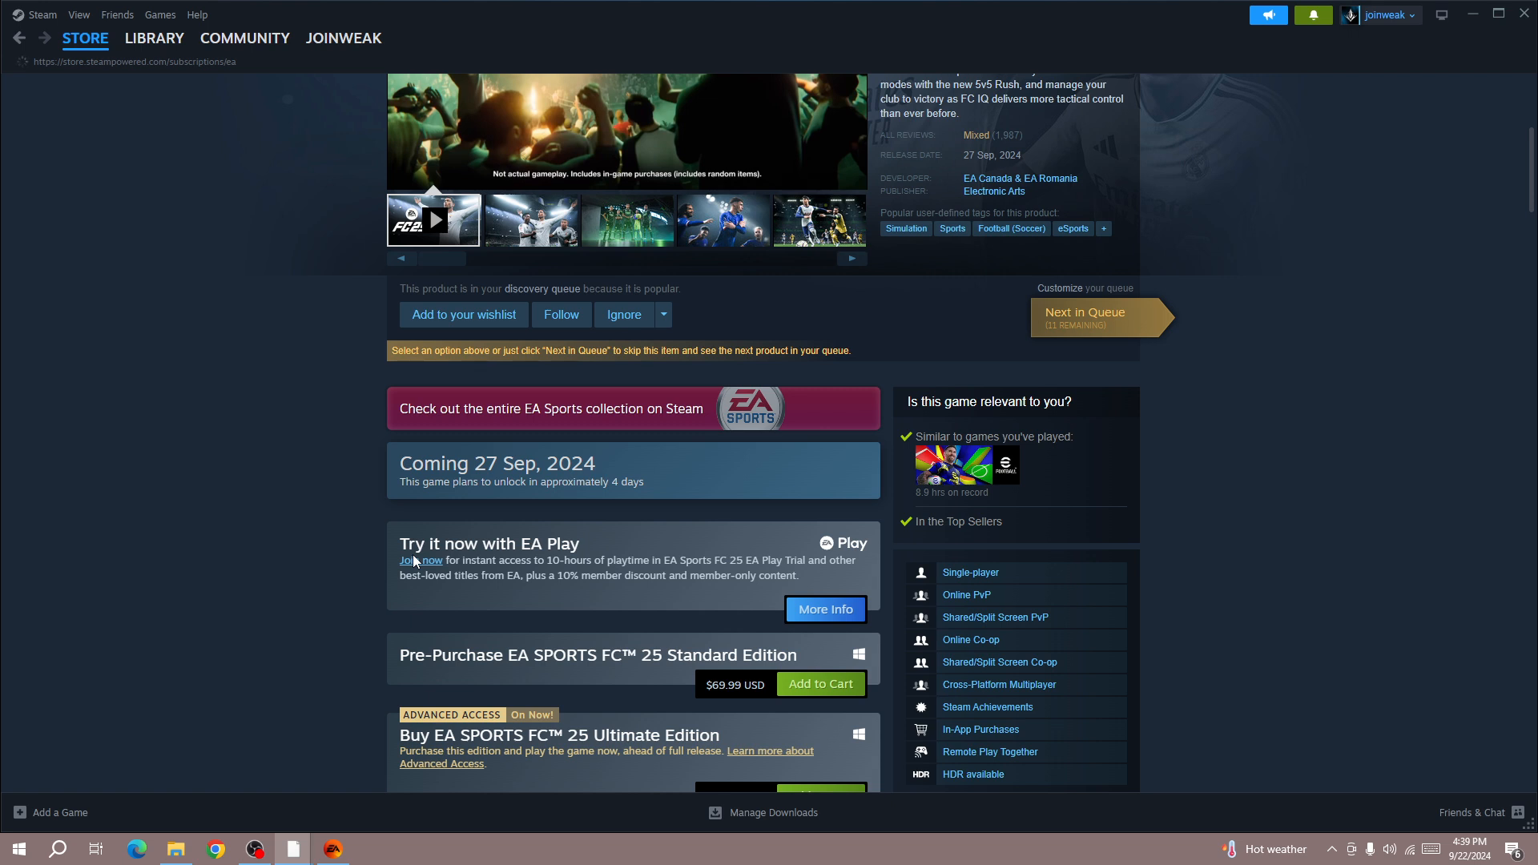
{"action": "left_click", "coordinate": [420, 561]}
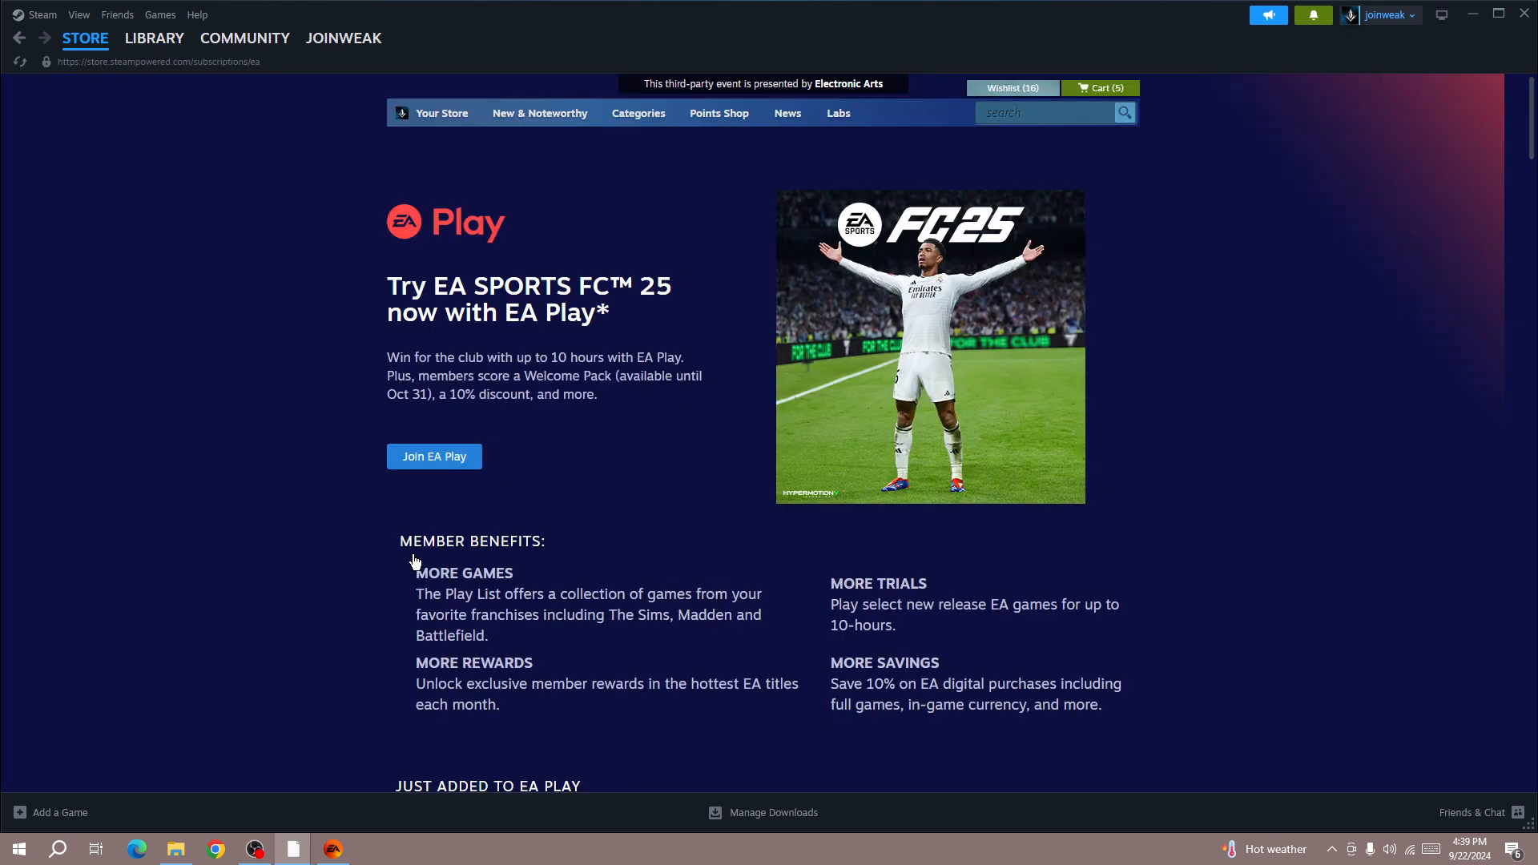